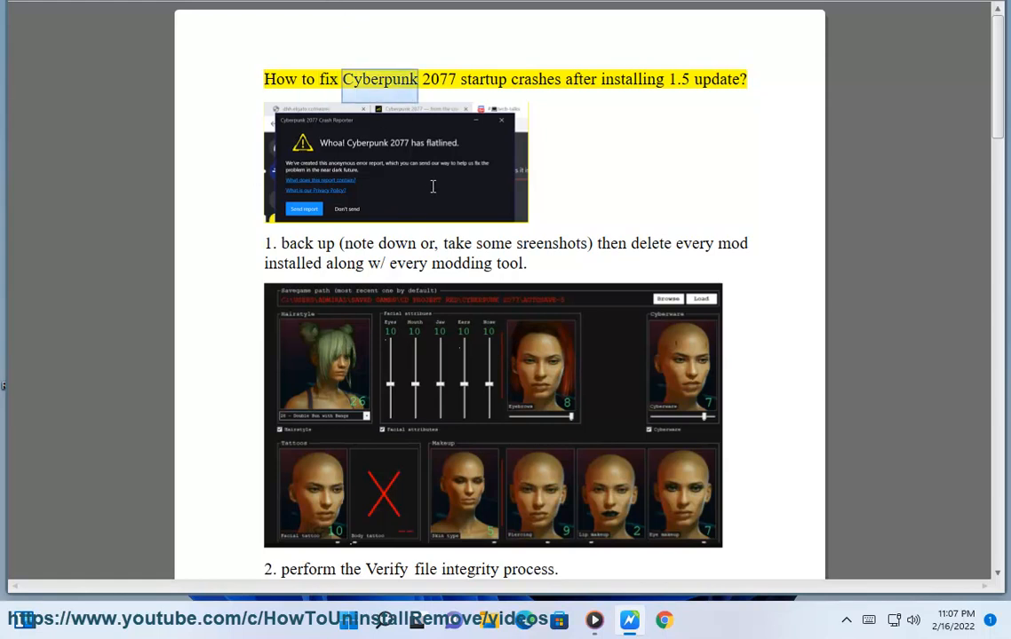
- Continue Read Aloud past step 2's GOG Galaxy and Epic verify examples to step 3 on graphics drivers
double_click(632, 79)
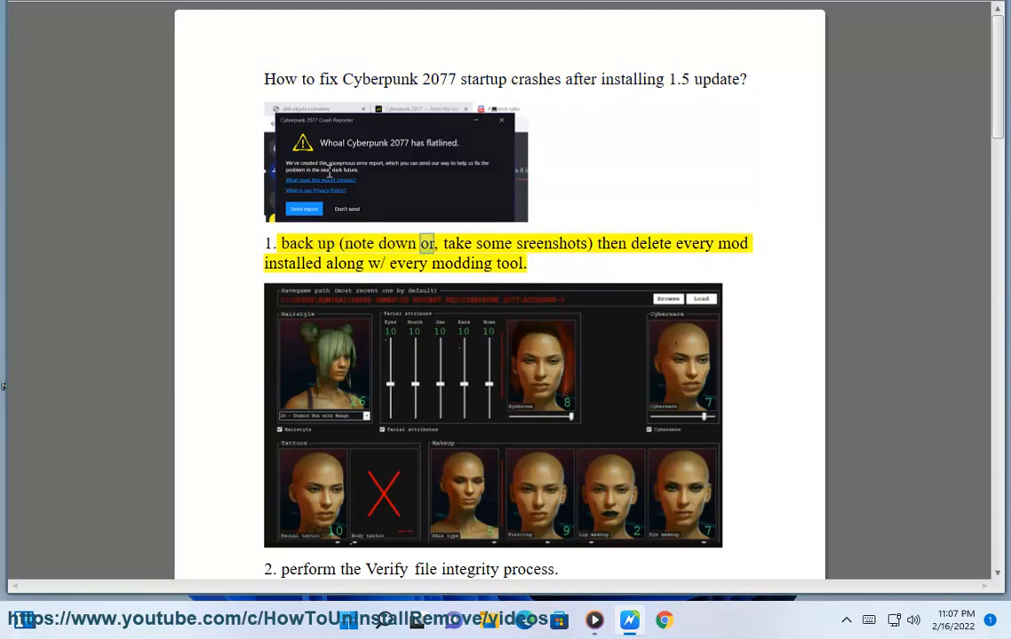
double_click(650, 243)
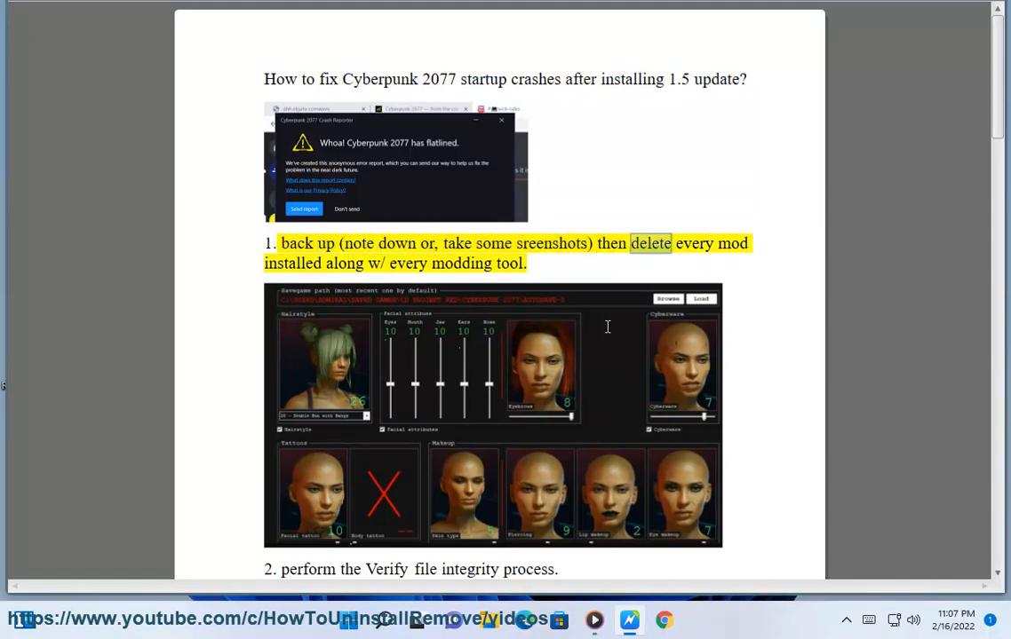
double_click(461, 263)
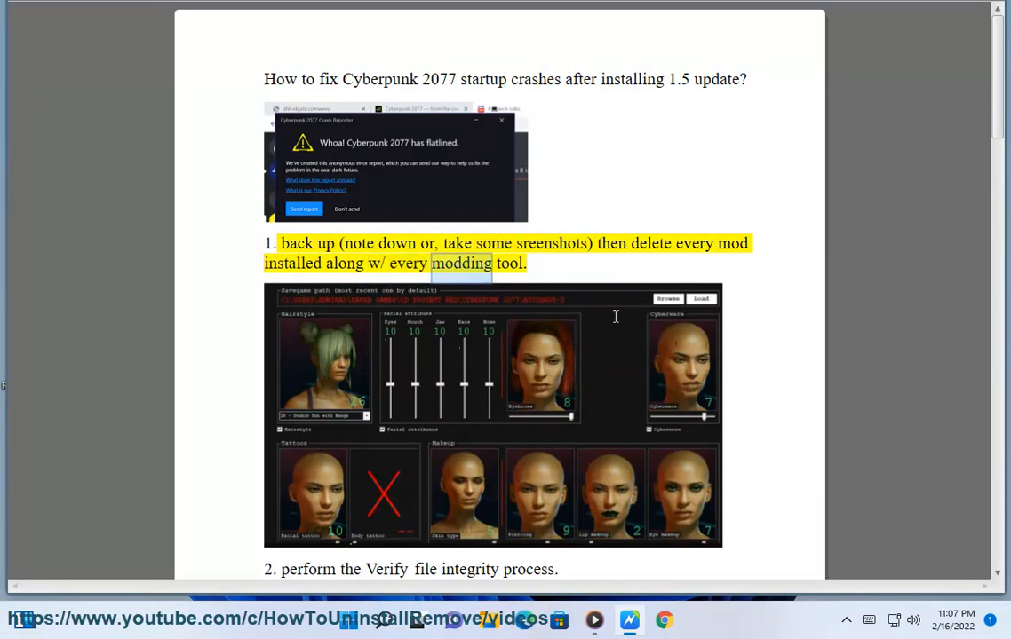
scroll(down, 3)
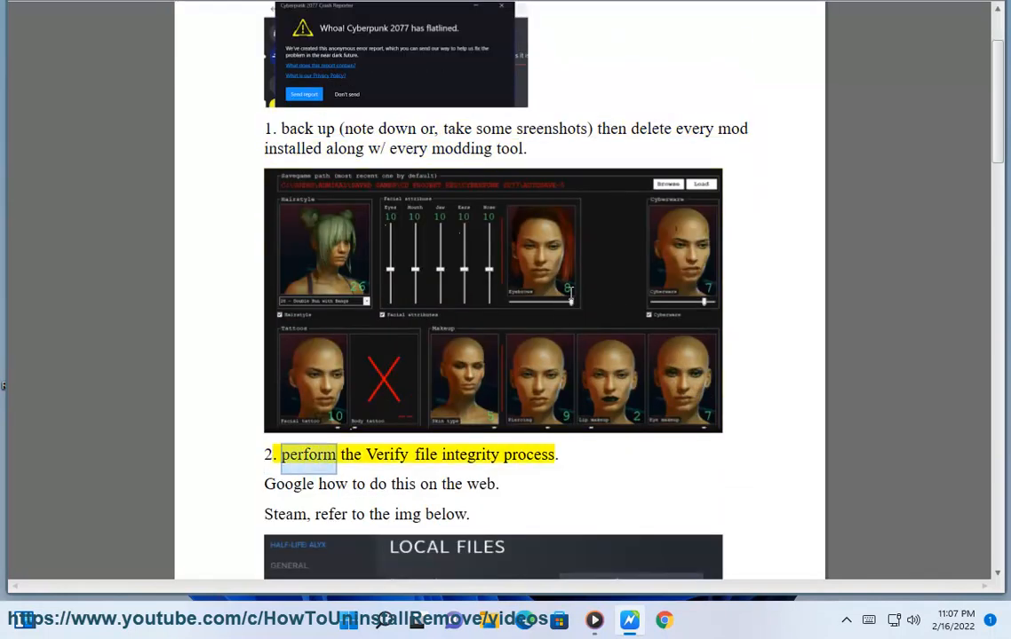
double_click(528, 453)
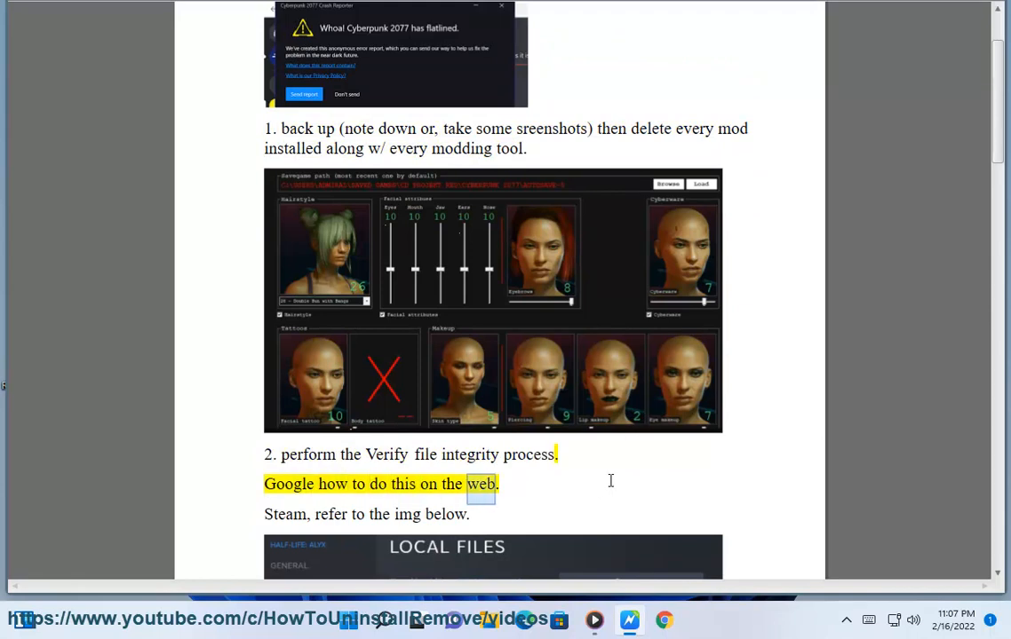
scroll(down, 3)
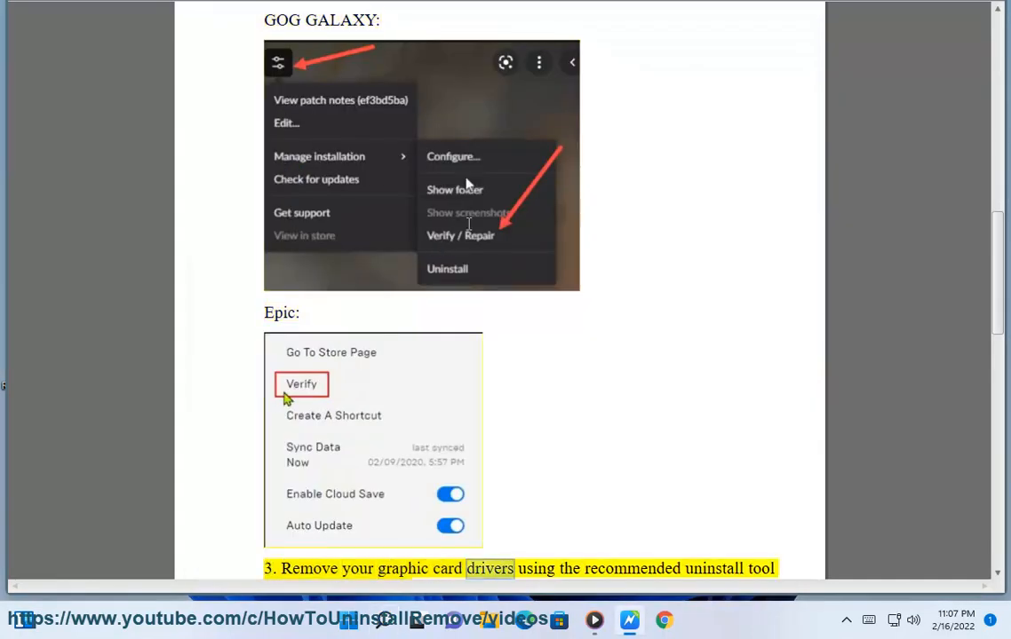
- Read through steps 3–5 to Clean Boot, then search Windows for 'MS' to find System Configuration
scroll(down, 3)
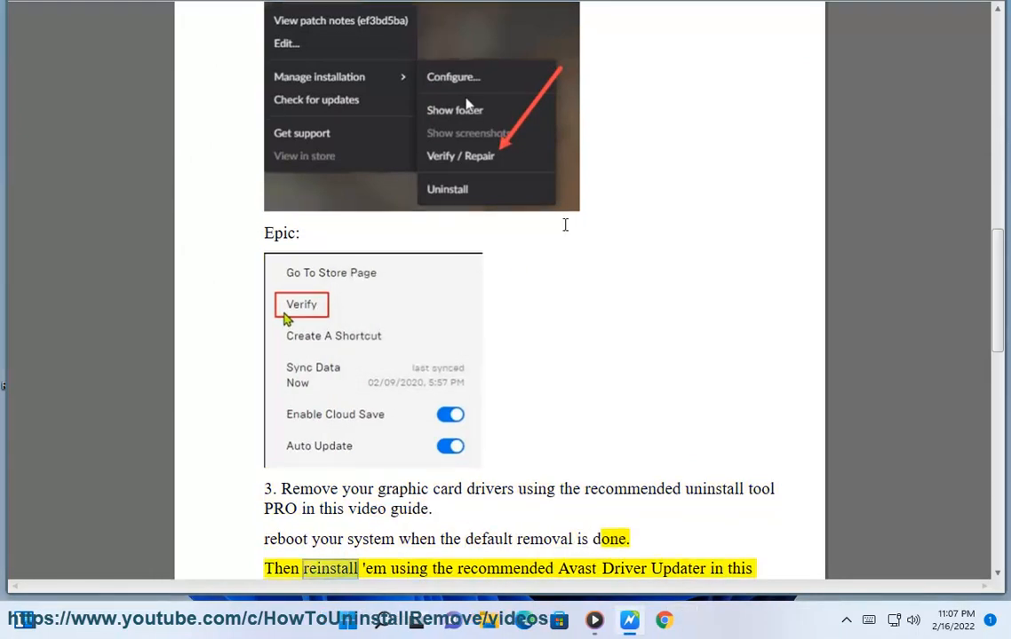
scroll(down, 3)
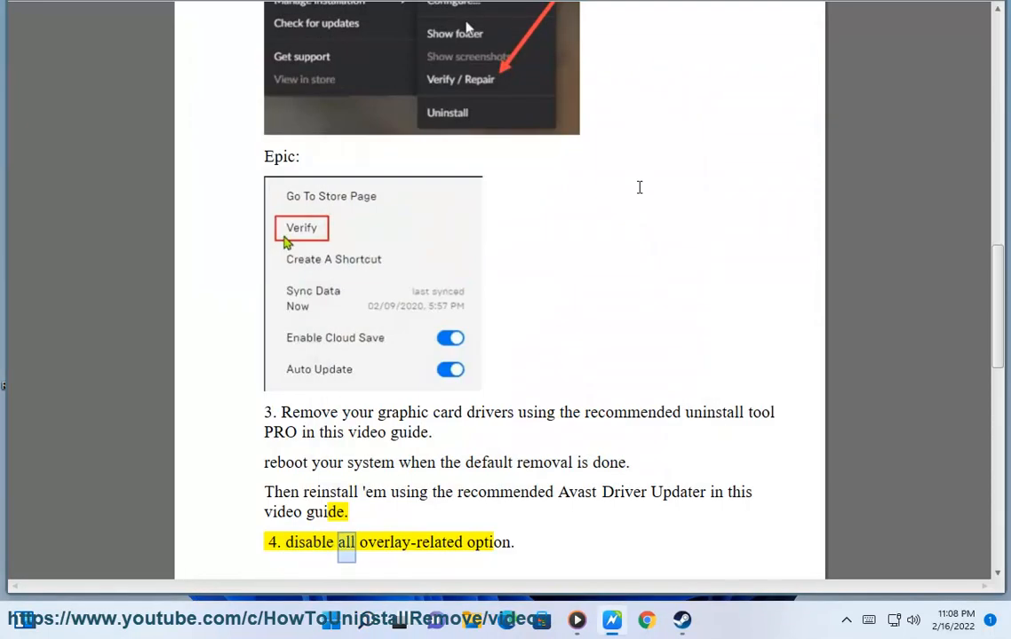
scroll(down, 3)
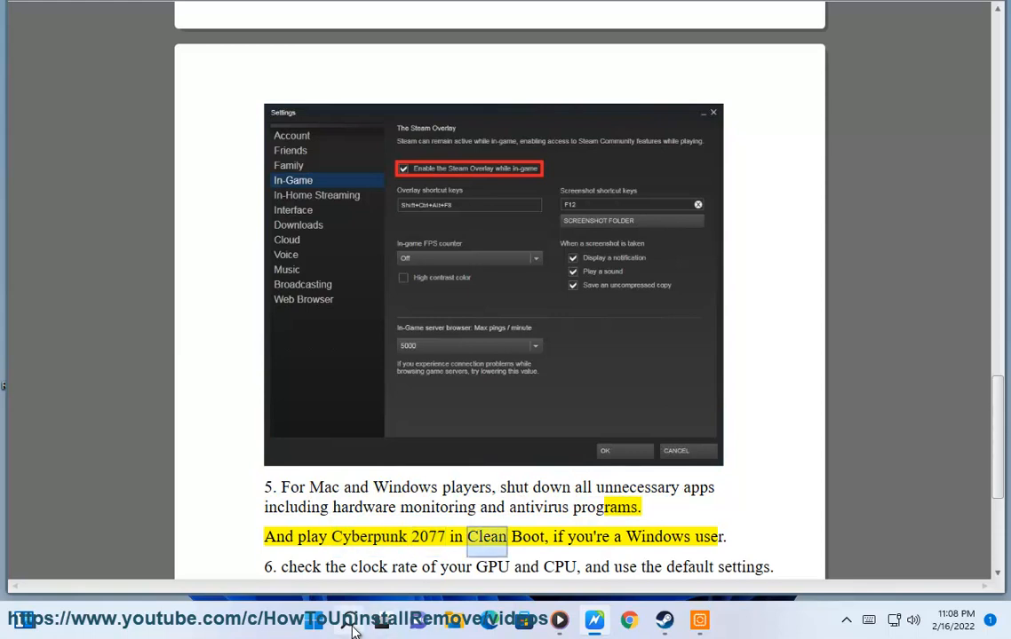
text(MS)
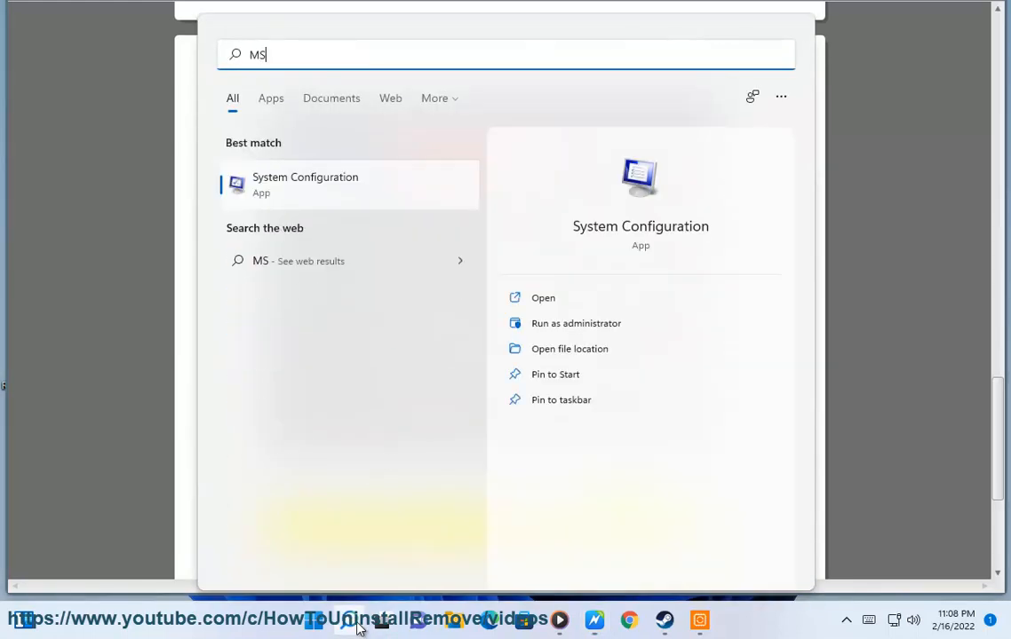